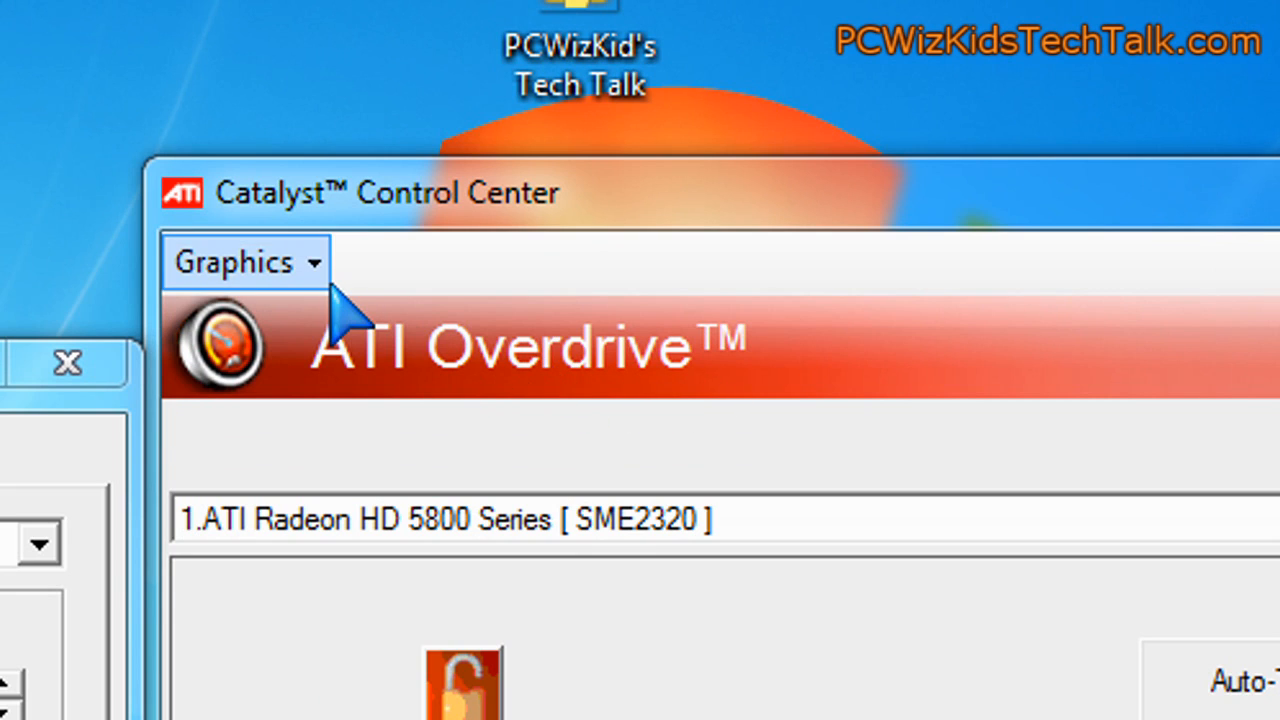
On the ATI Overdrive page, enable manual fan control and settle the fan speed at 48%.
{"action": "left_click", "coordinate": [244, 262]}
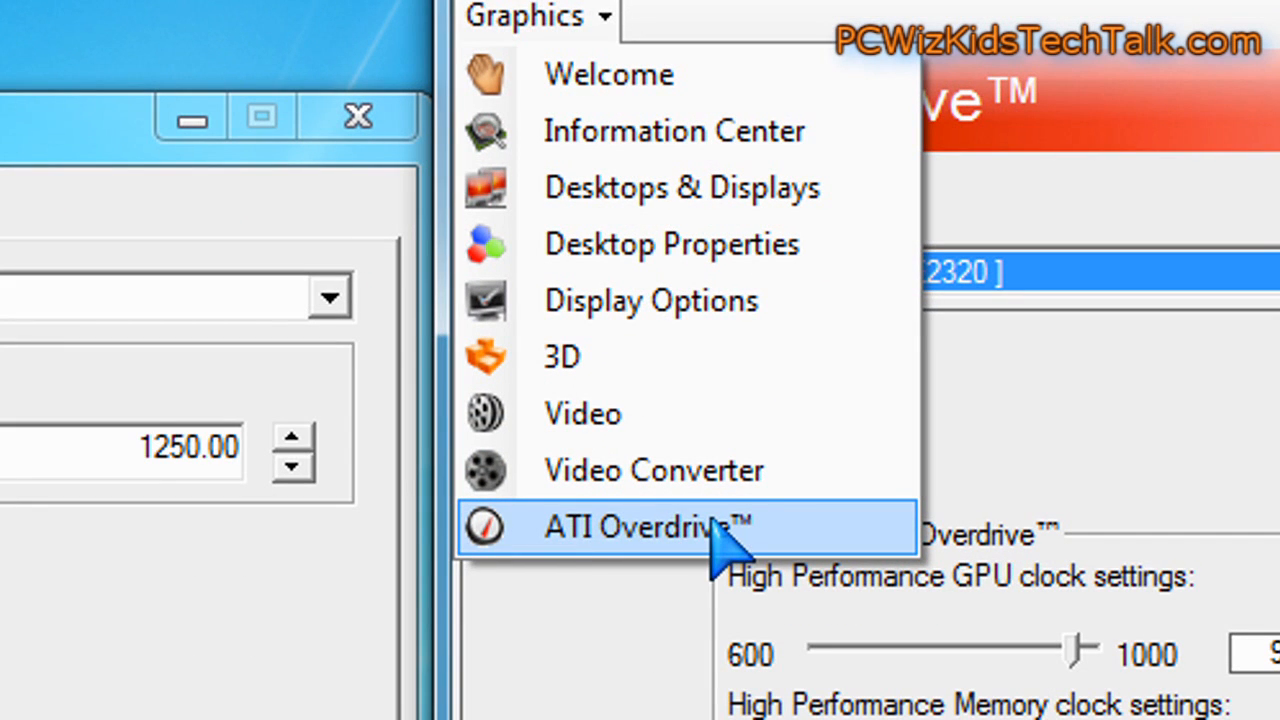
{"action": "left_click", "coordinate": [652, 528]}
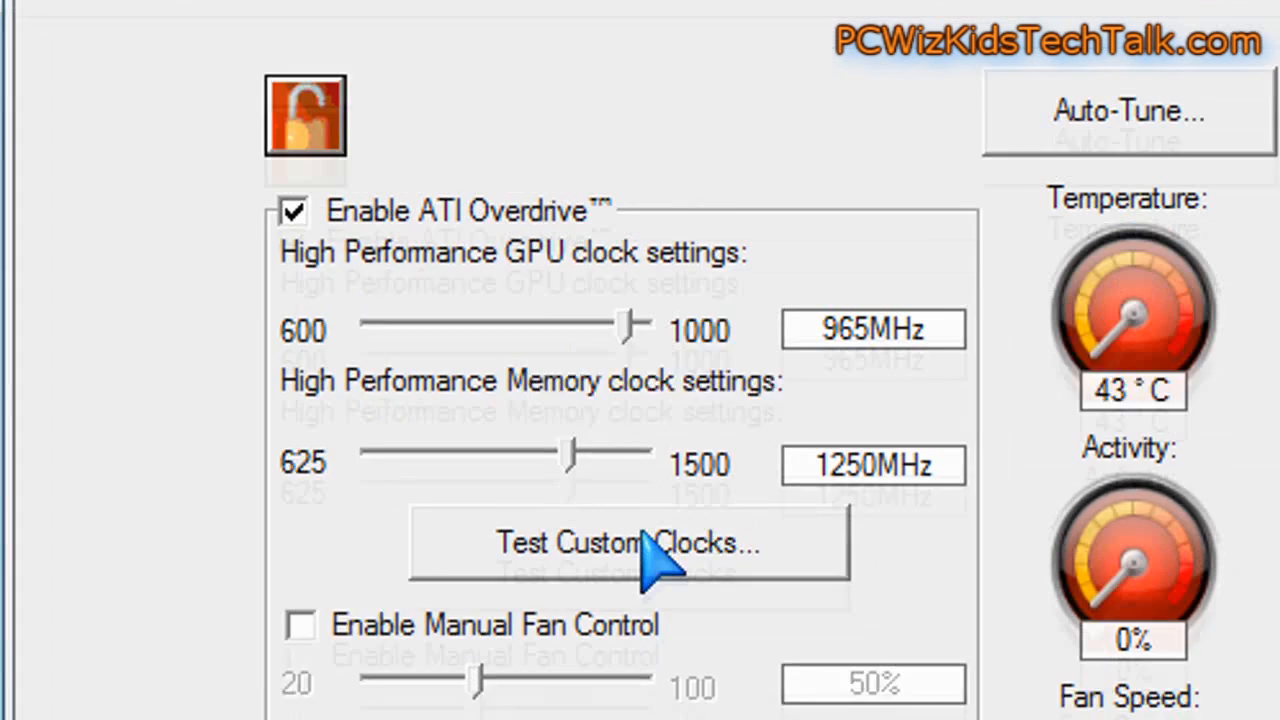
{"action": "mouse_move", "coordinate": [628, 540]}
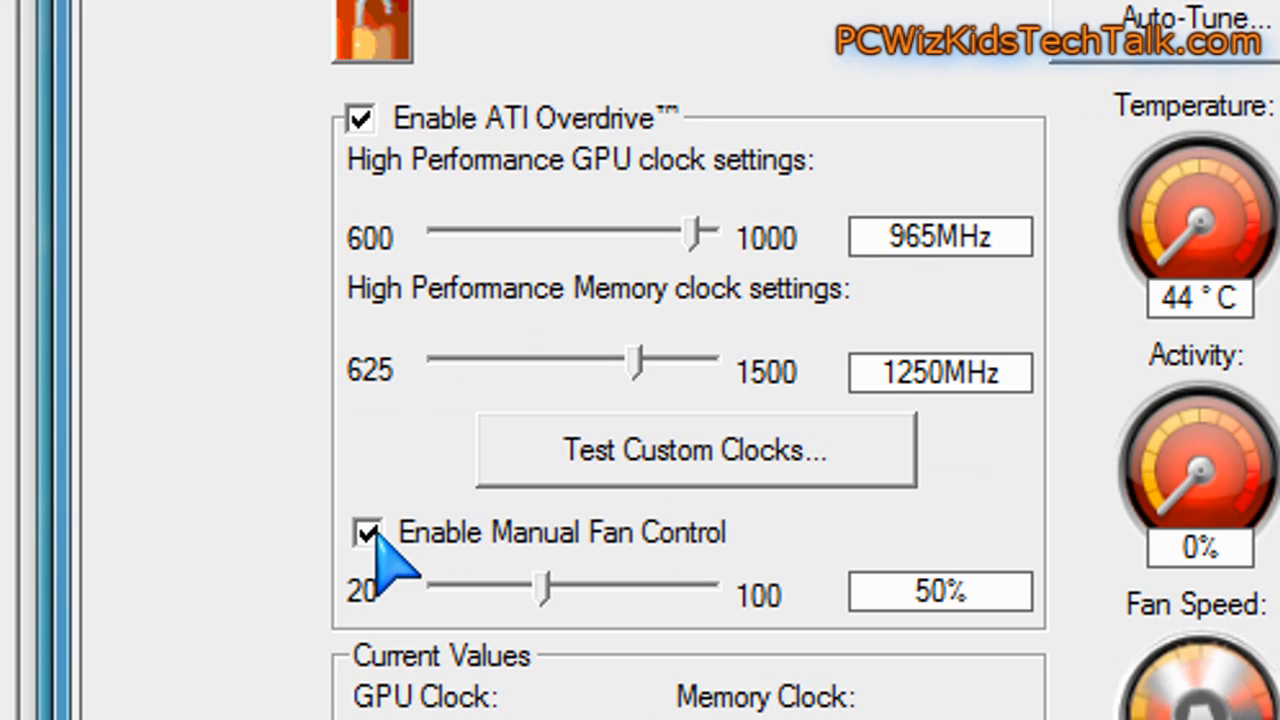
{"action": "left_click_drag", "start_coordinate": [544, 588], "coordinate": [660, 524]}
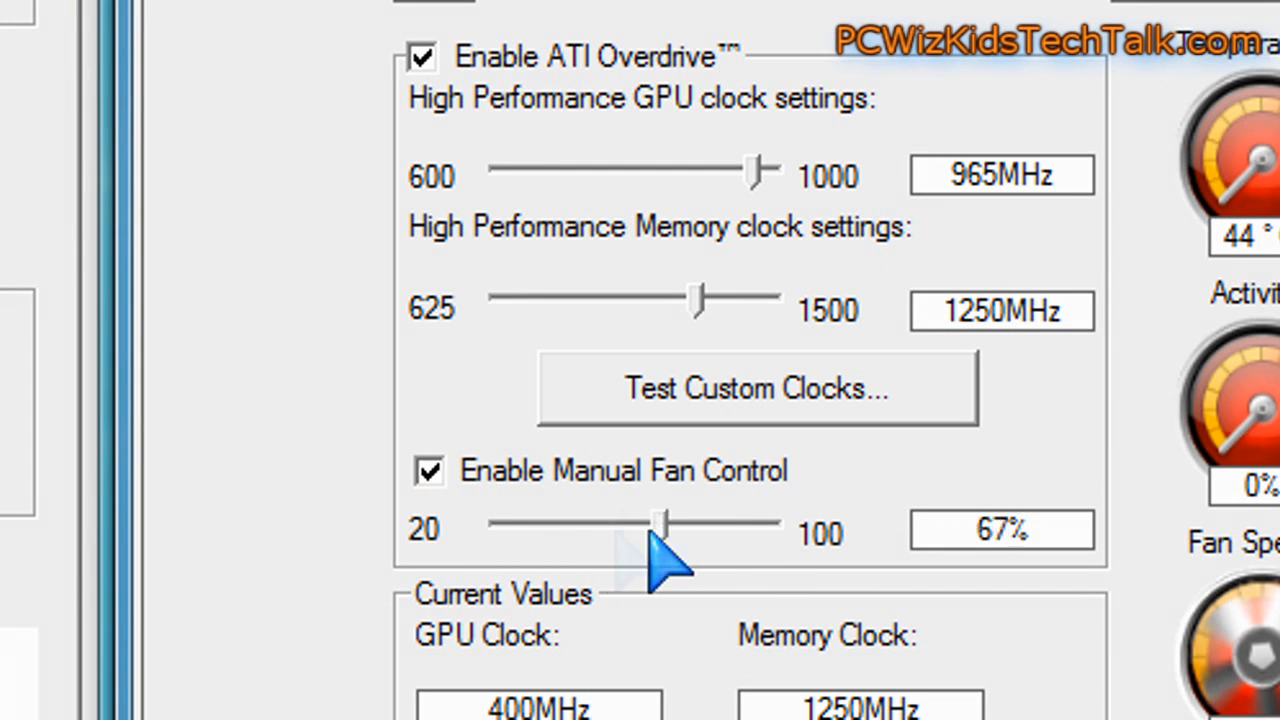
{"action": "left_click_drag", "start_coordinate": [660, 524], "coordinate": [596, 524]}
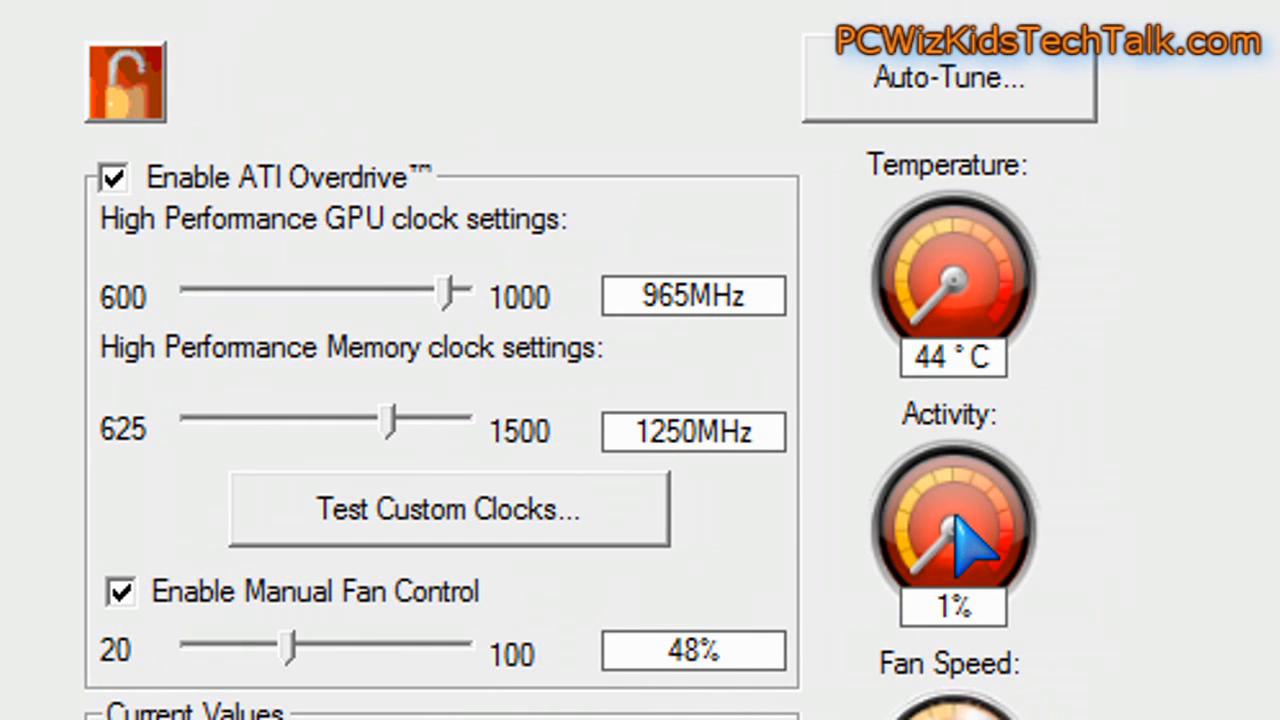
{"action": "scroll", "scroll_direction": "down", "scroll_amount": 3}
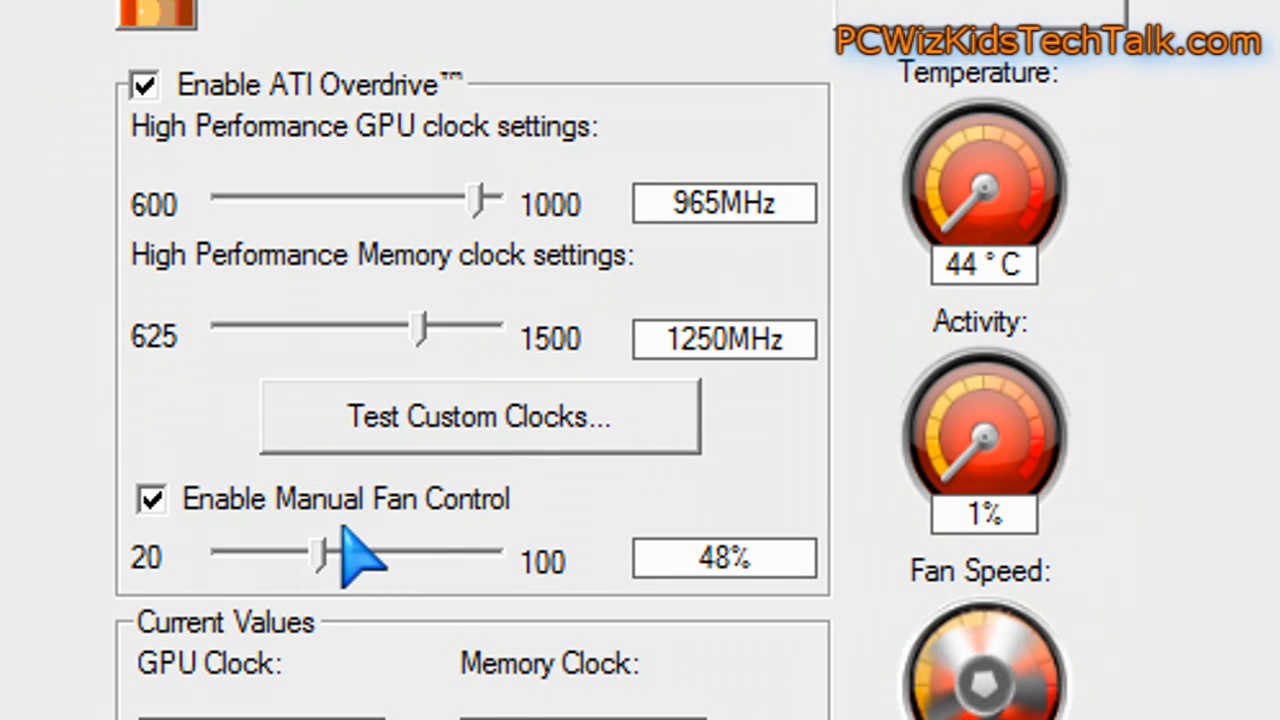
{"action": "mouse_move", "coordinate": [150, 500]}
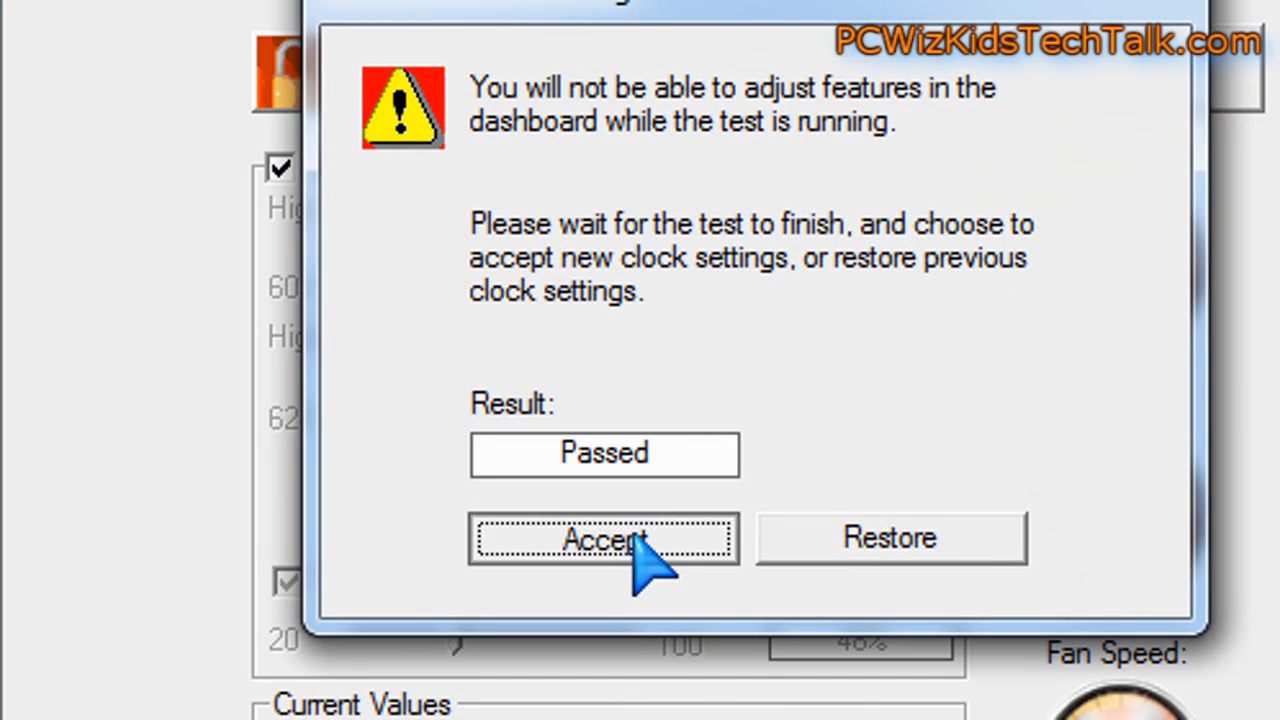
Accept the tested 965MHz GPU and 1250MHz memory clocks.
{"action": "left_click", "coordinate": [604, 538]}
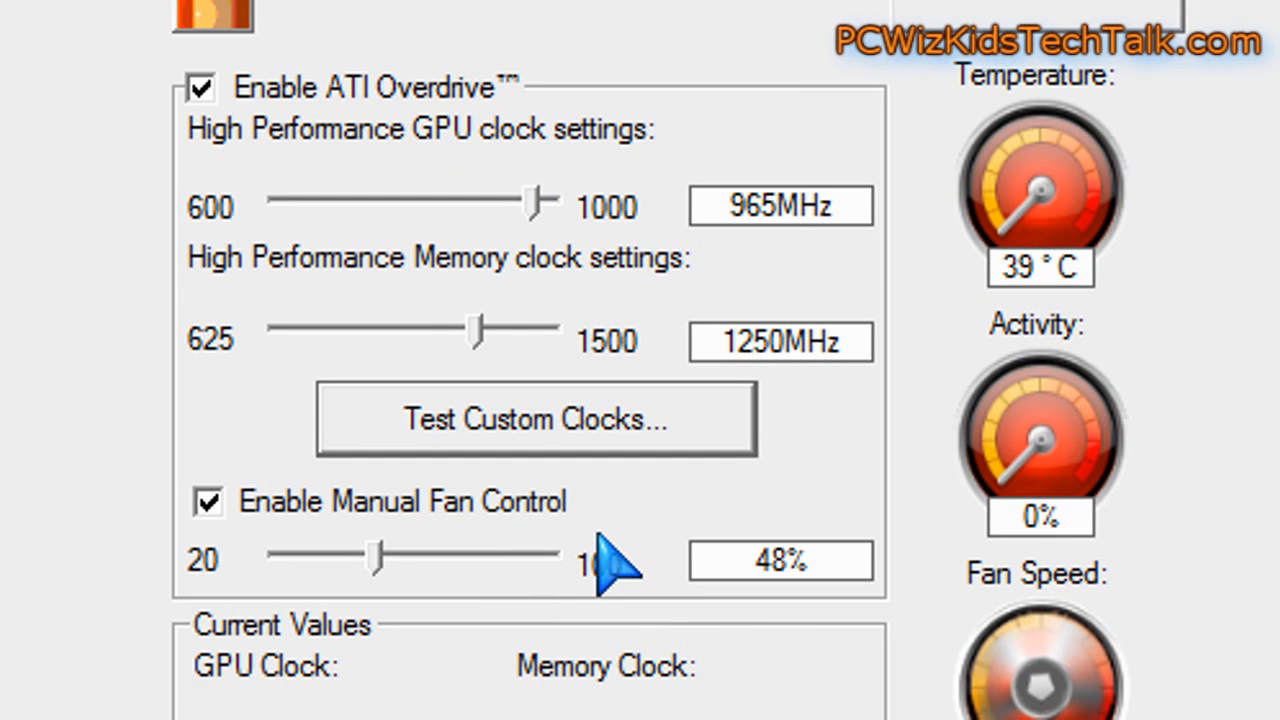
{"action": "mouse_move", "coordinate": [776, 284]}
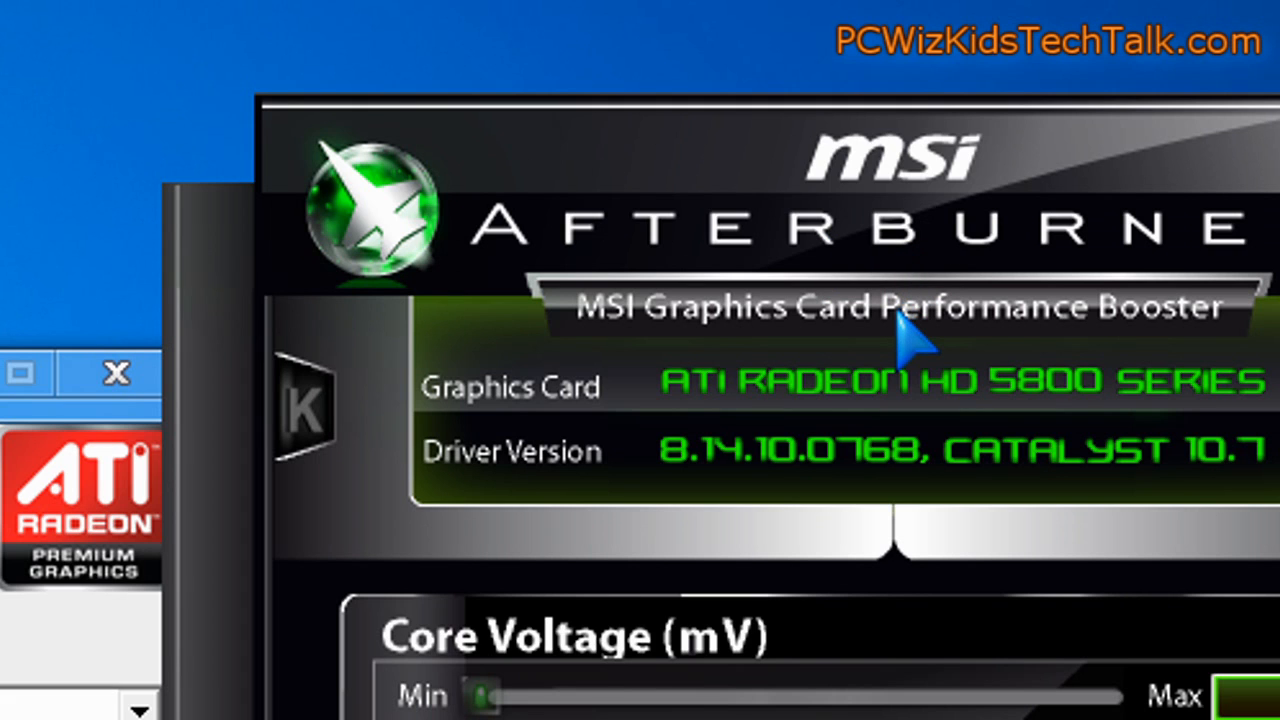
{"action": "mouse_move", "coordinate": [664, 444]}
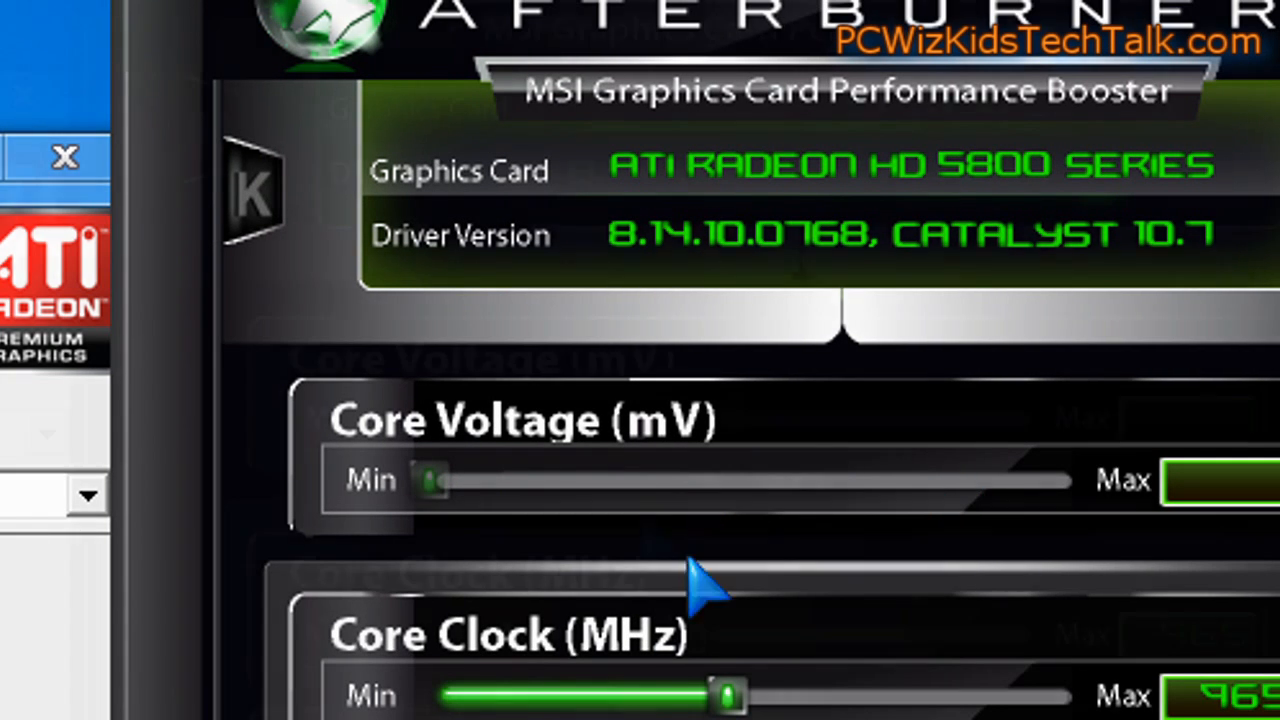
Scroll through Afterburner's Core Voltage, Core Clock 965, Shader Clock and Memory Clock 1250 sliders.
{"action": "scroll", "scroll_direction": "down", "scroll_amount": 3}
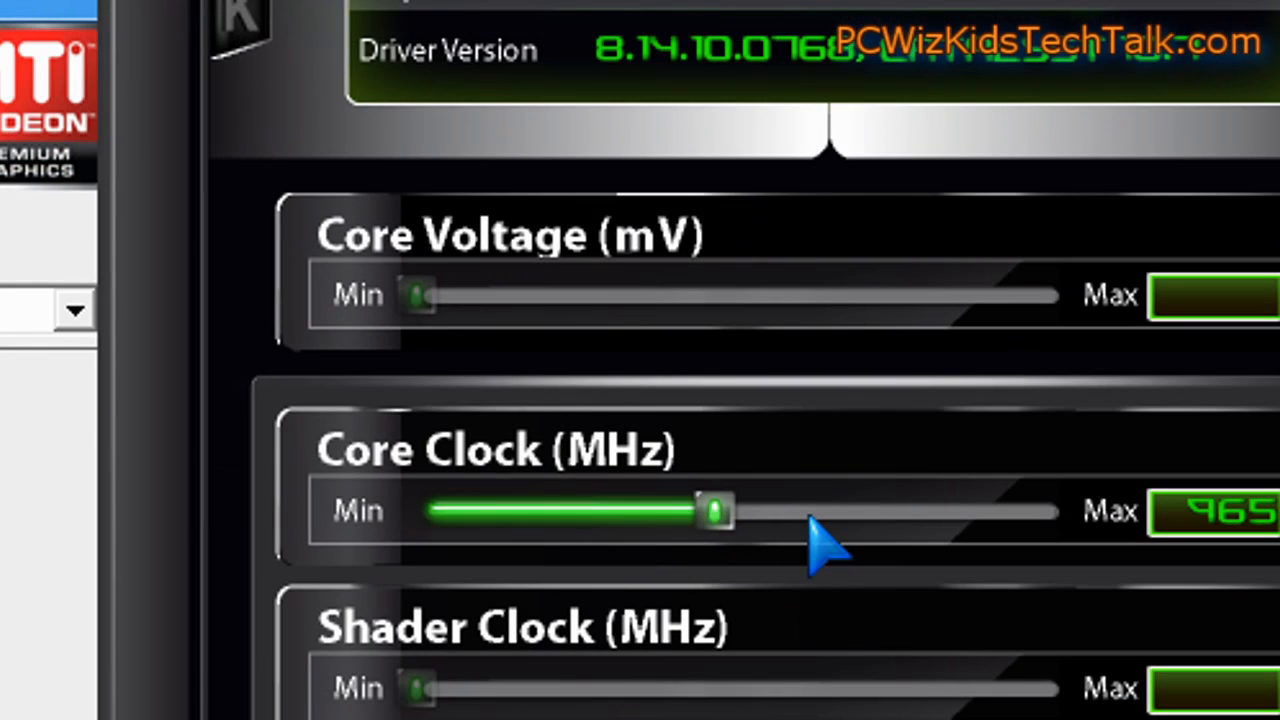
{"action": "scroll", "scroll_direction": "down", "scroll_amount": 3}
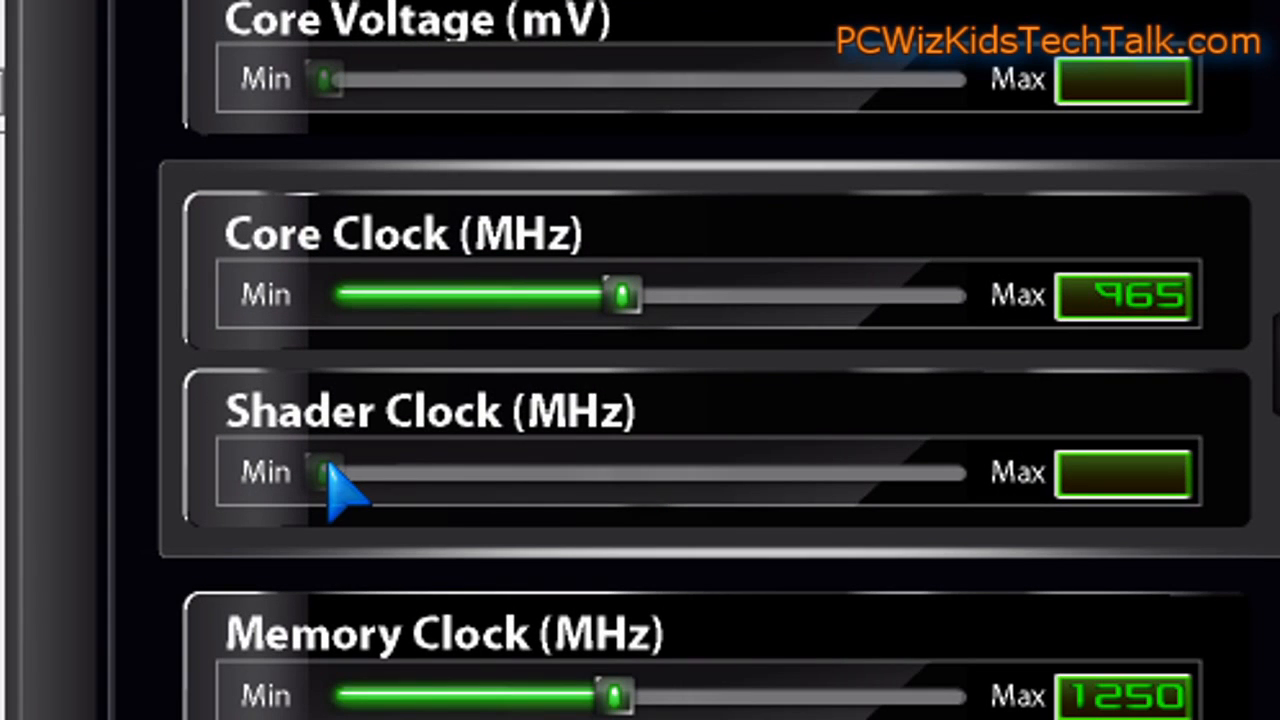
{"action": "mouse_move", "coordinate": [400, 504]}
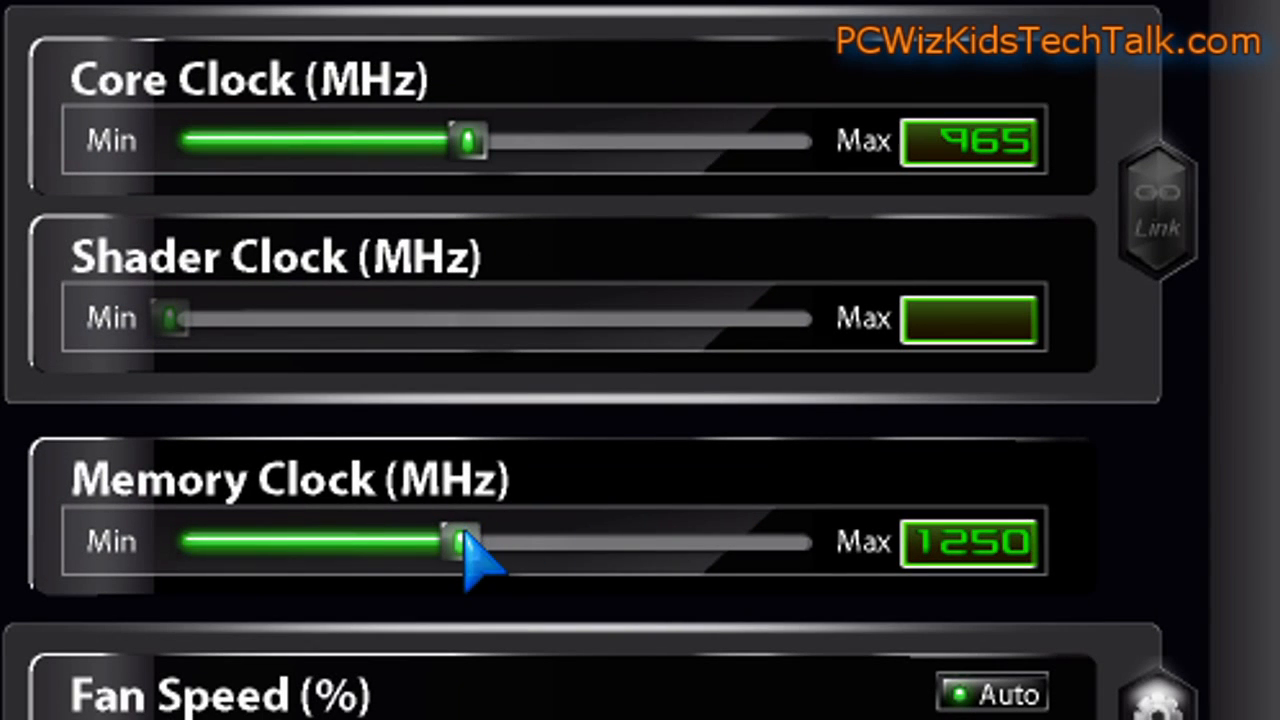
{"action": "mouse_move", "coordinate": [540, 560]}
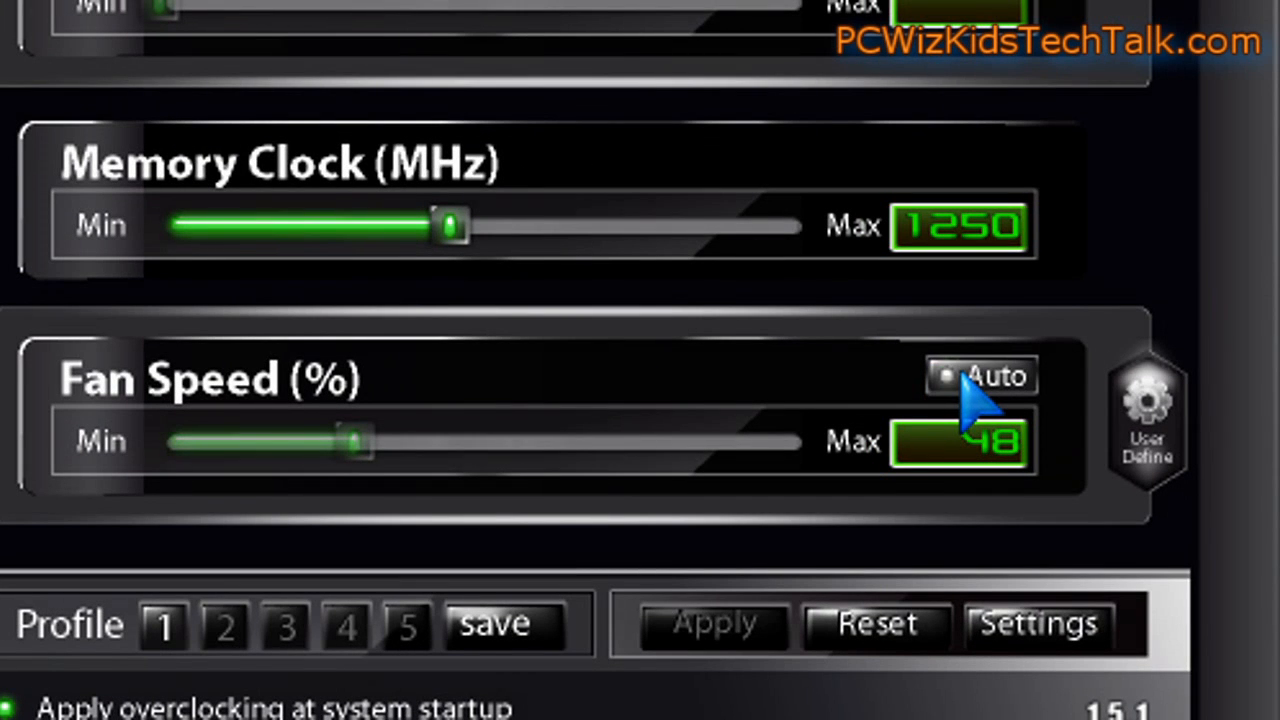
Toggle Afterburner's Auto fan speed mode with the fan at 48%.
{"action": "left_click", "coordinate": [944, 376]}
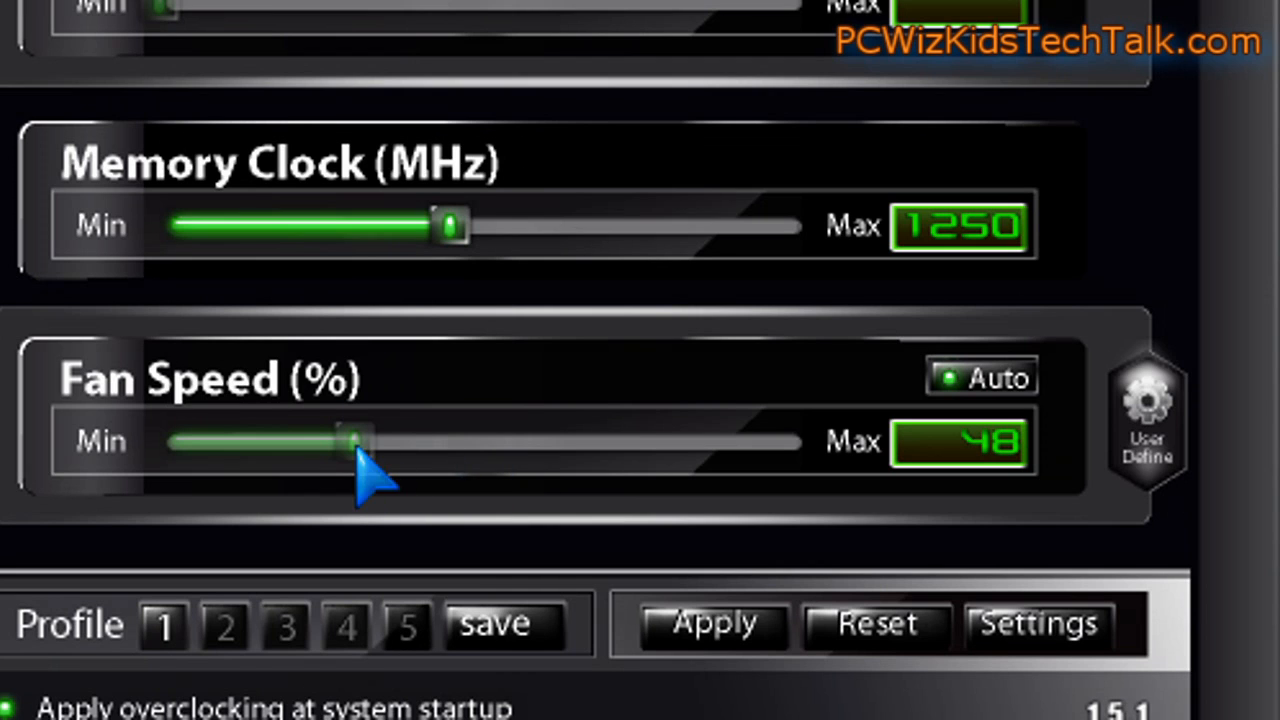
{"action": "mouse_move", "coordinate": [470, 476]}
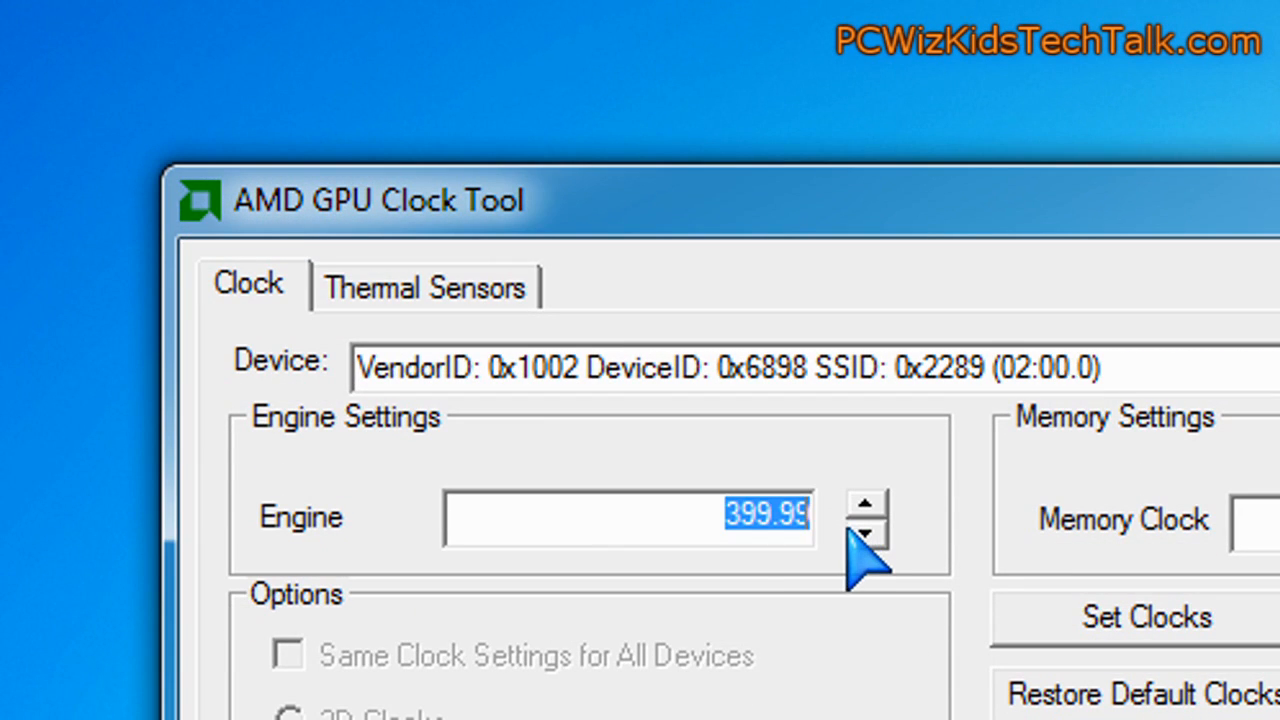
Enter 965 as the engine clock, leaving the memory clock at 1250.
{"action": "type", "text": "965"}
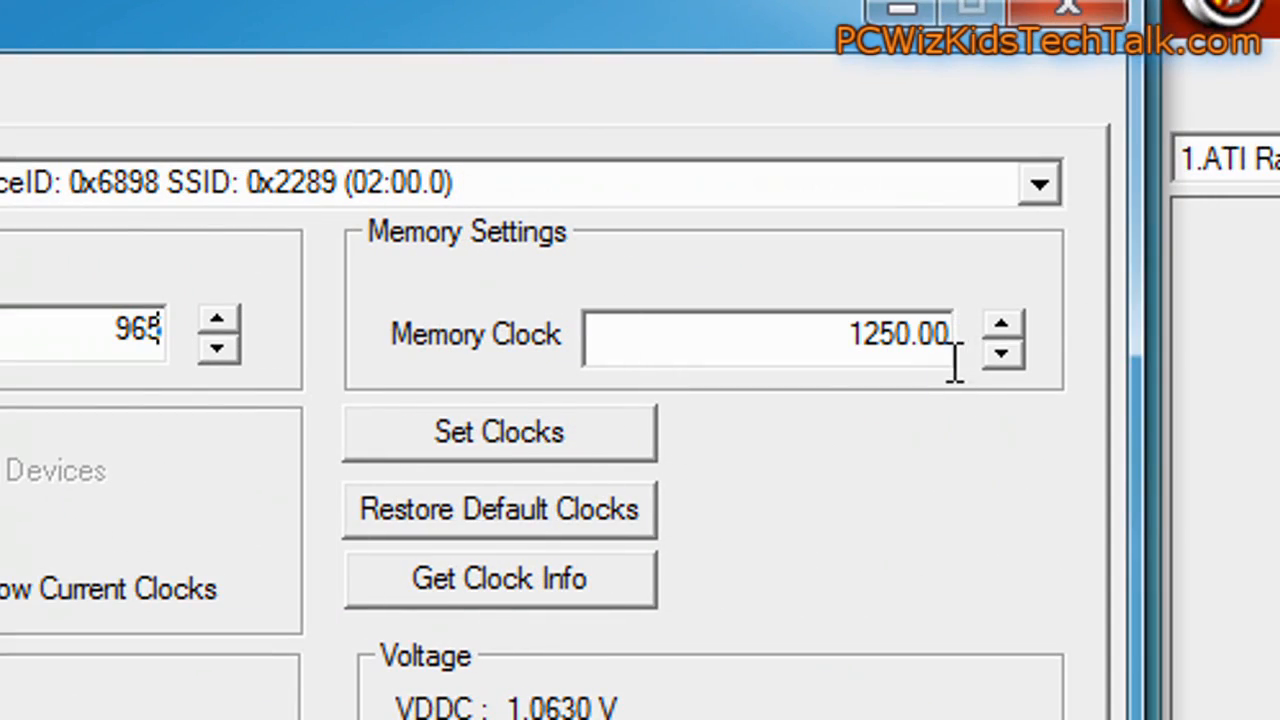
{"action": "left_click", "coordinate": [498, 432]}
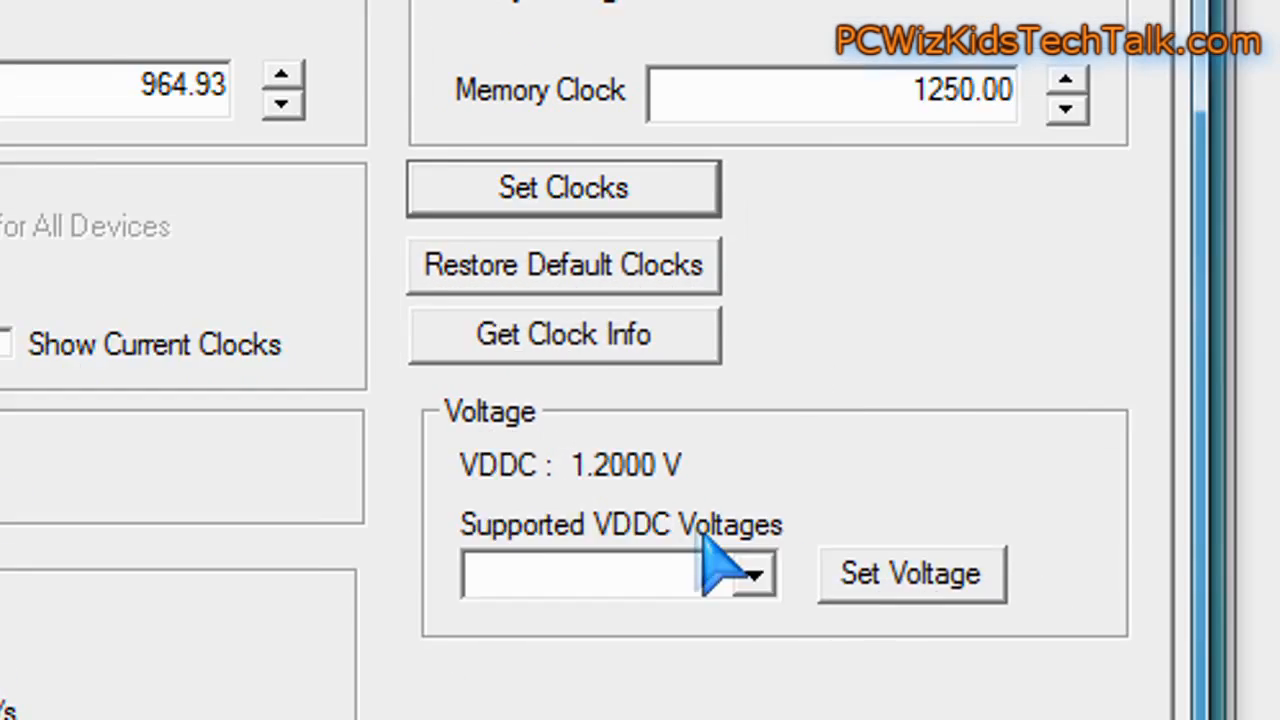
{"action": "left_click", "coordinate": [750, 572]}
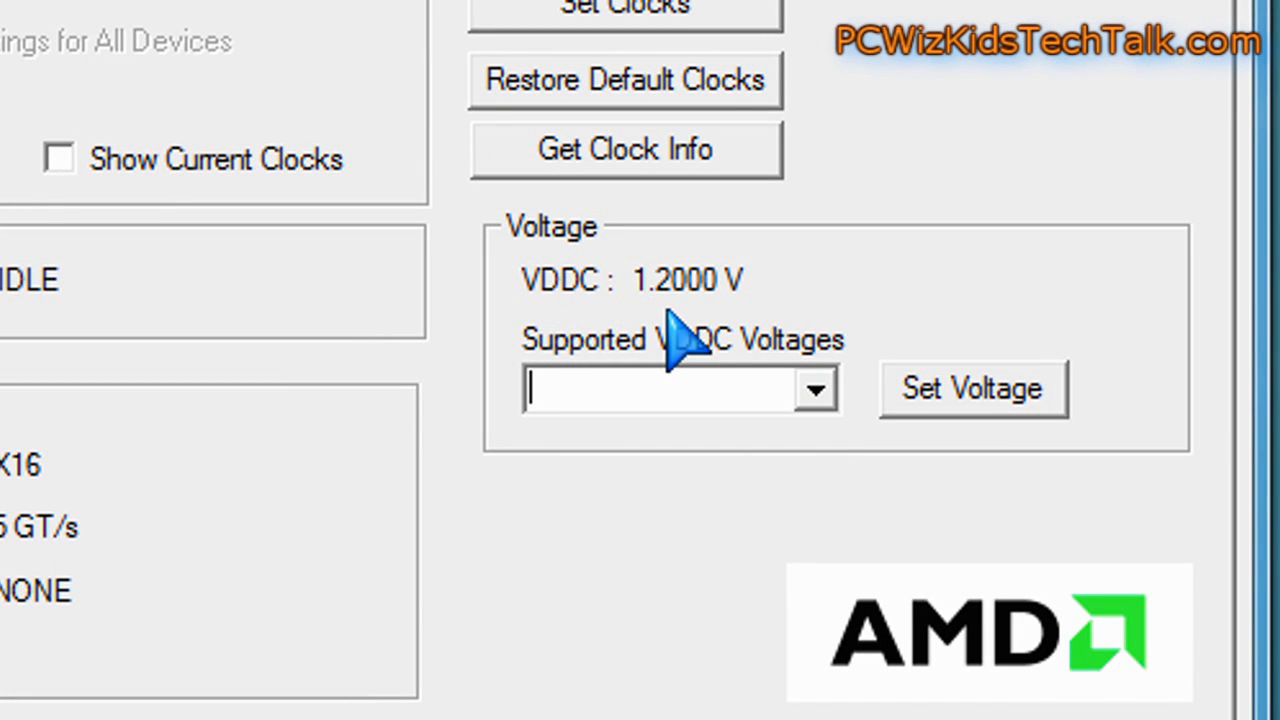
{"action": "mouse_move", "coordinate": [950, 404]}
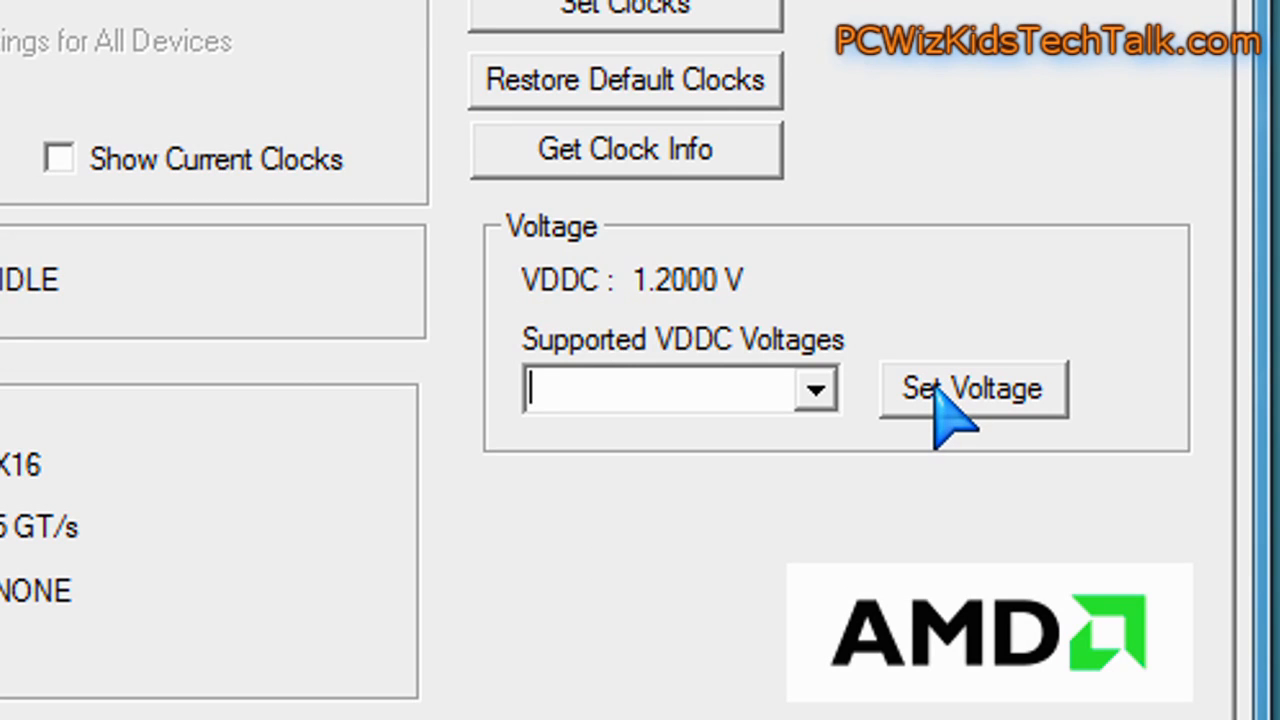
{"action": "mouse_move", "coordinate": [844, 376]}
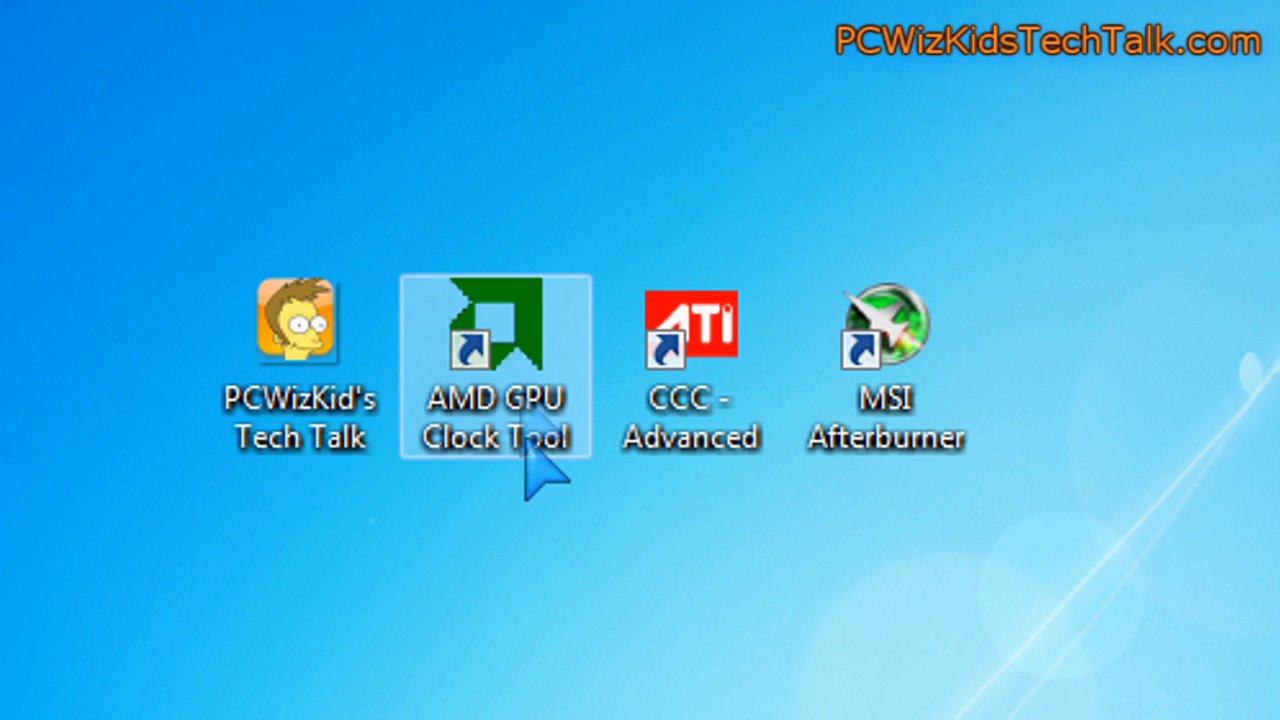
Select the AMD GPU Clock Tool shortcut among the overclocking tool icons on the desktop.
{"action": "left_click", "coordinate": [690, 370]}
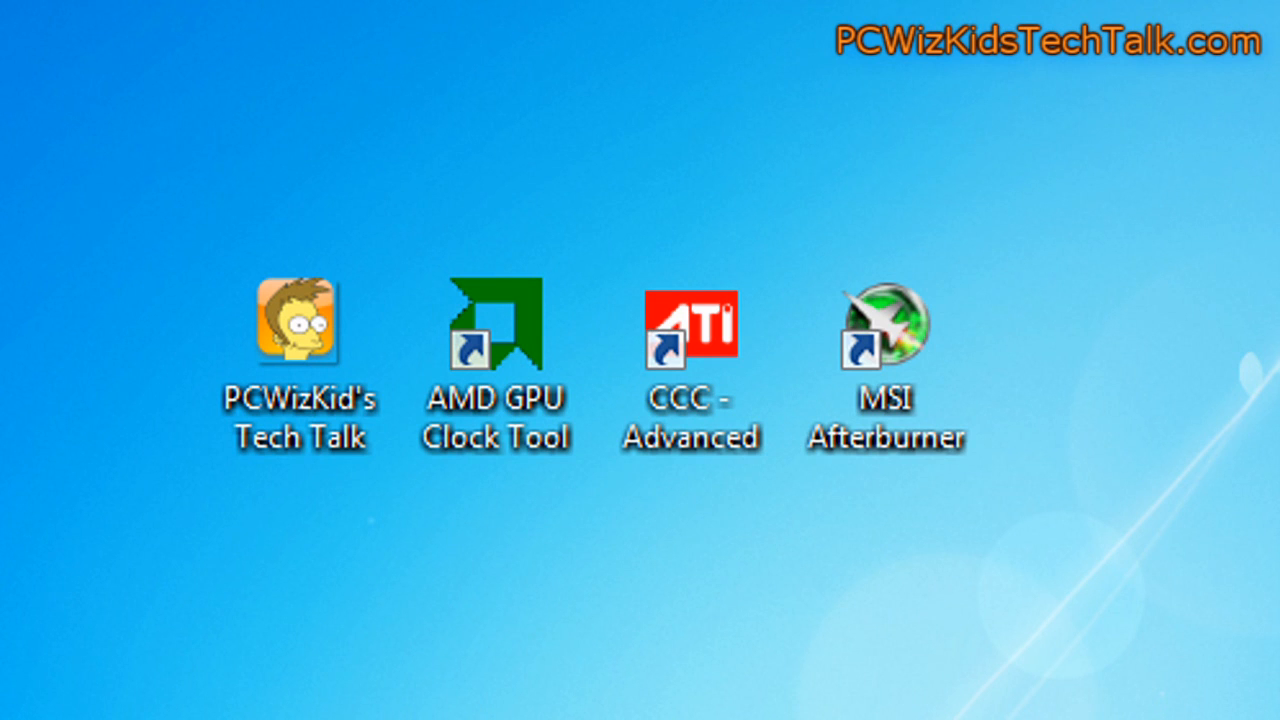
{"action": "left_click", "coordinate": [884, 340]}
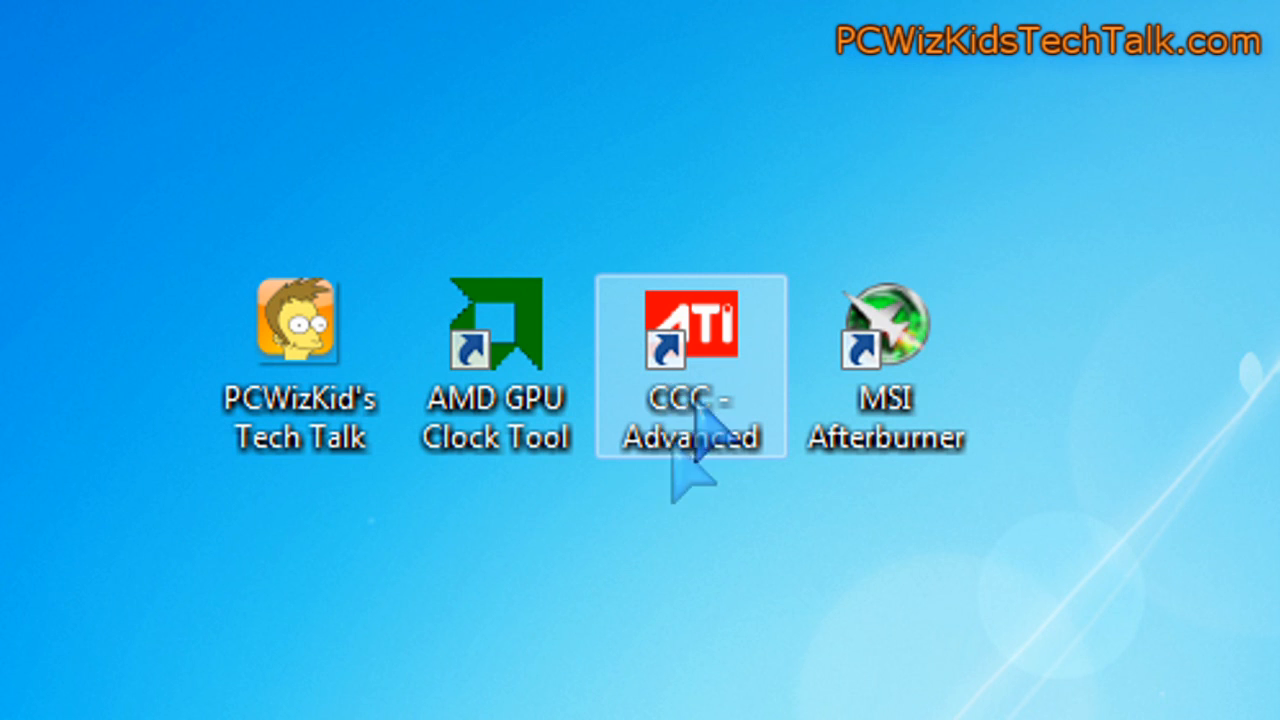
{"action": "mouse_move", "coordinate": [712, 420]}
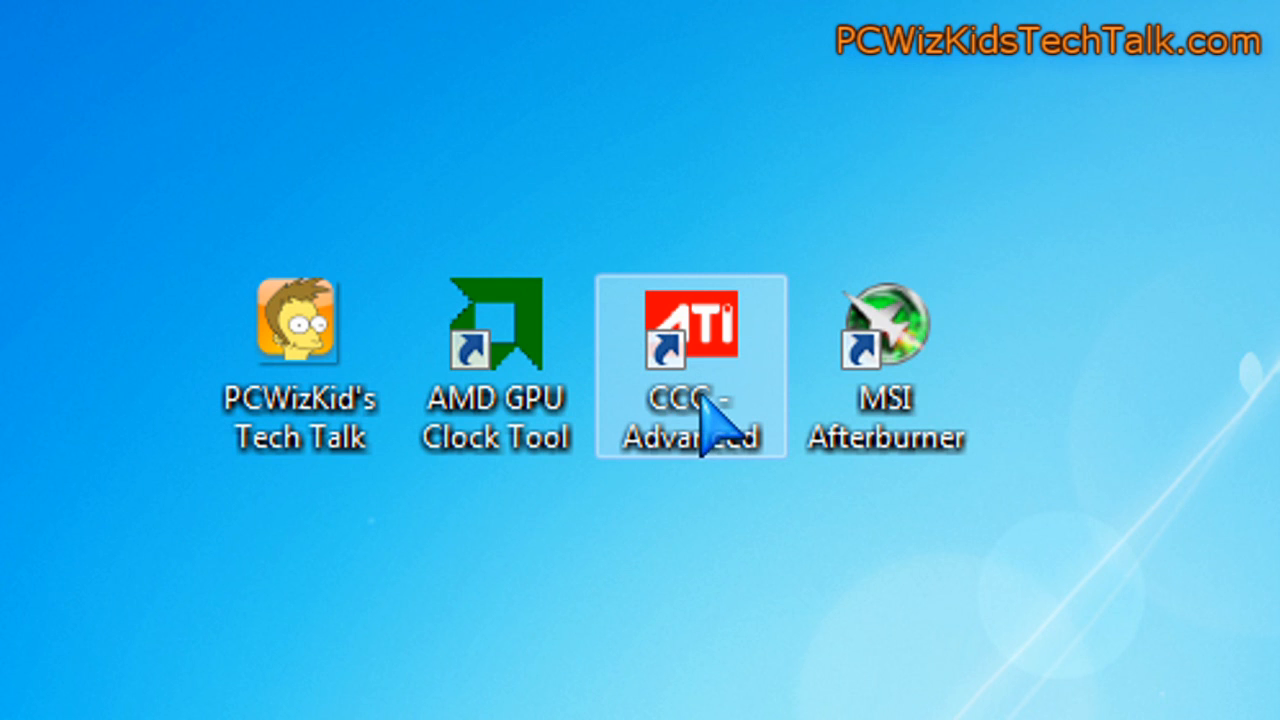
{"action": "mouse_move", "coordinate": [720, 432]}
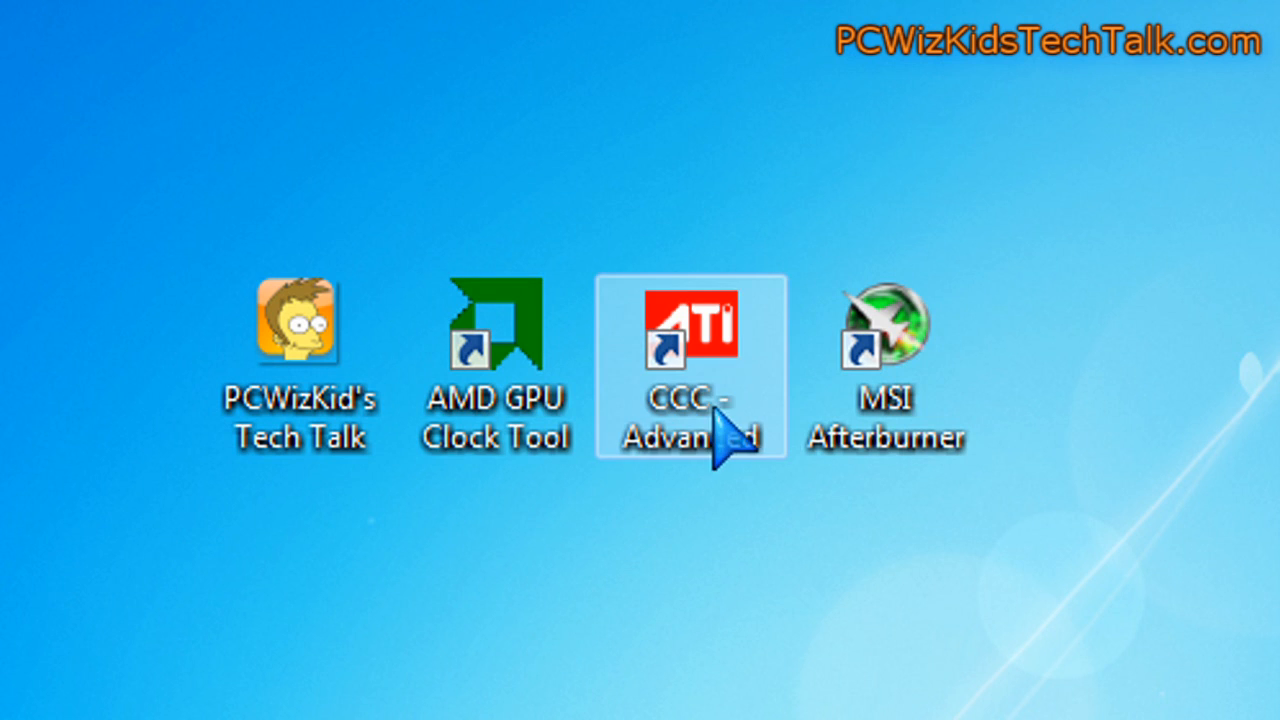
{"action": "mouse_move", "coordinate": [712, 518]}
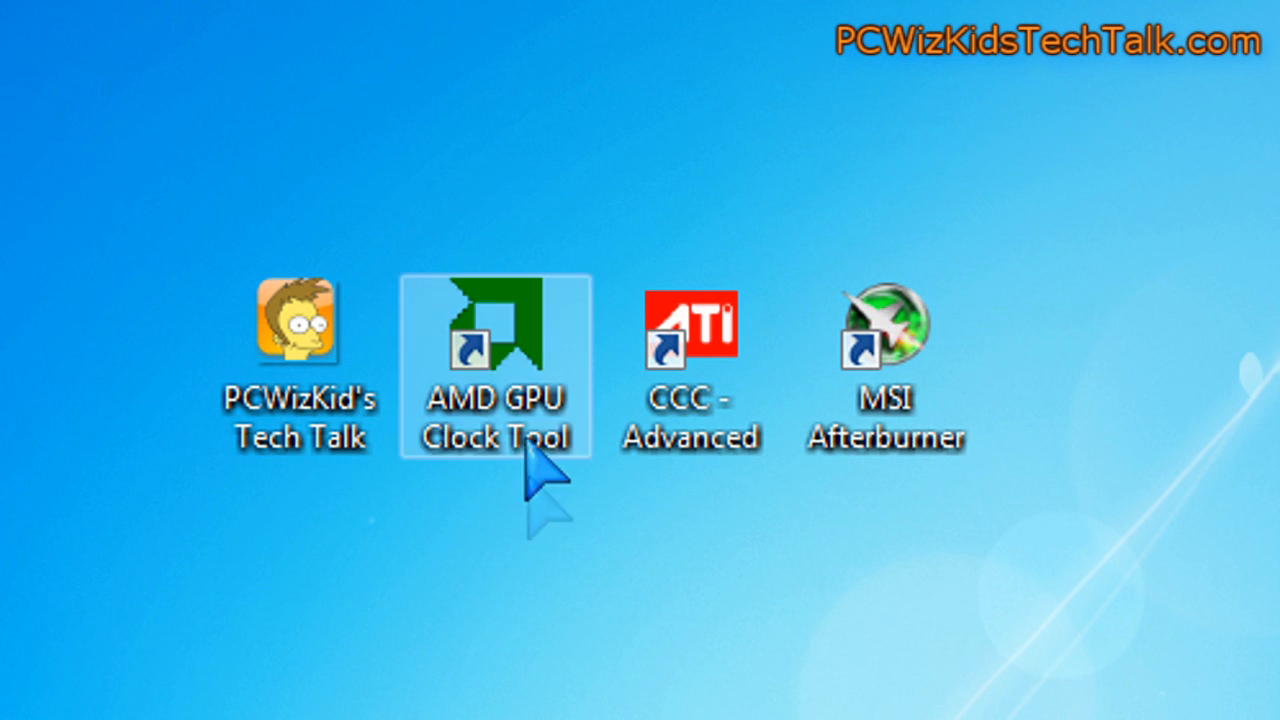
{"action": "left_click", "coordinate": [690, 340]}
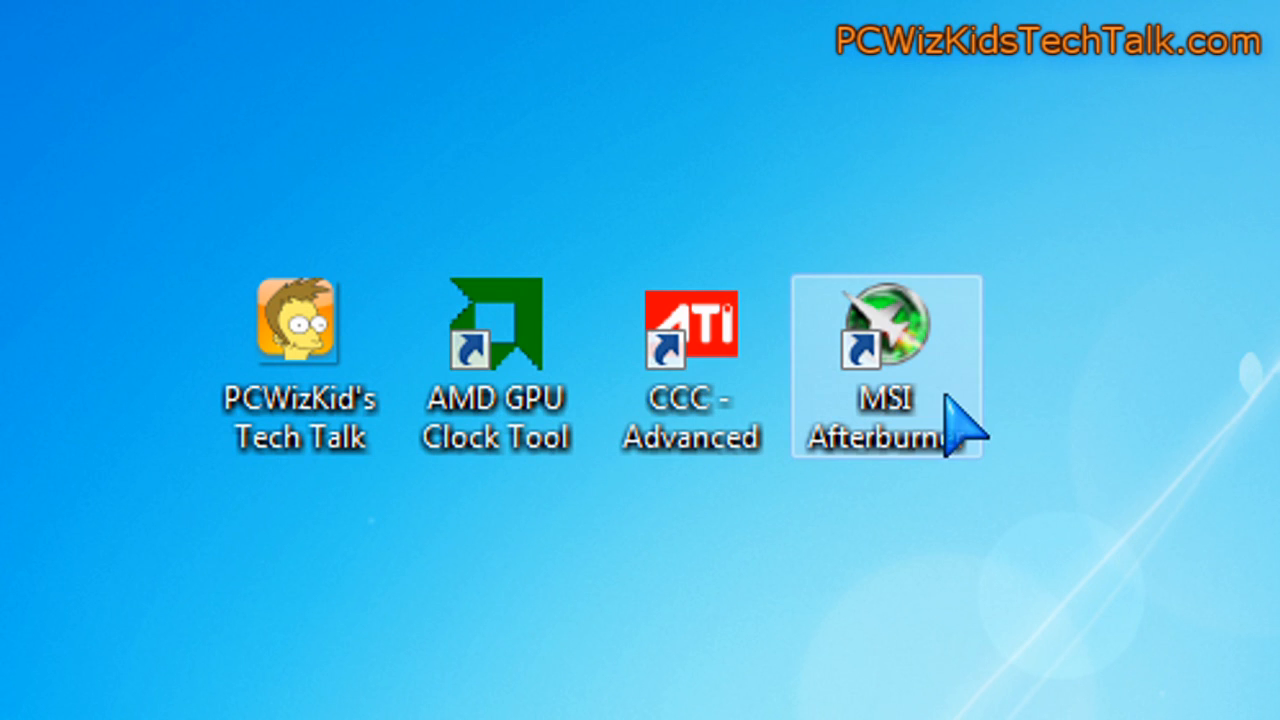
{"action": "mouse_move", "coordinate": [716, 490]}
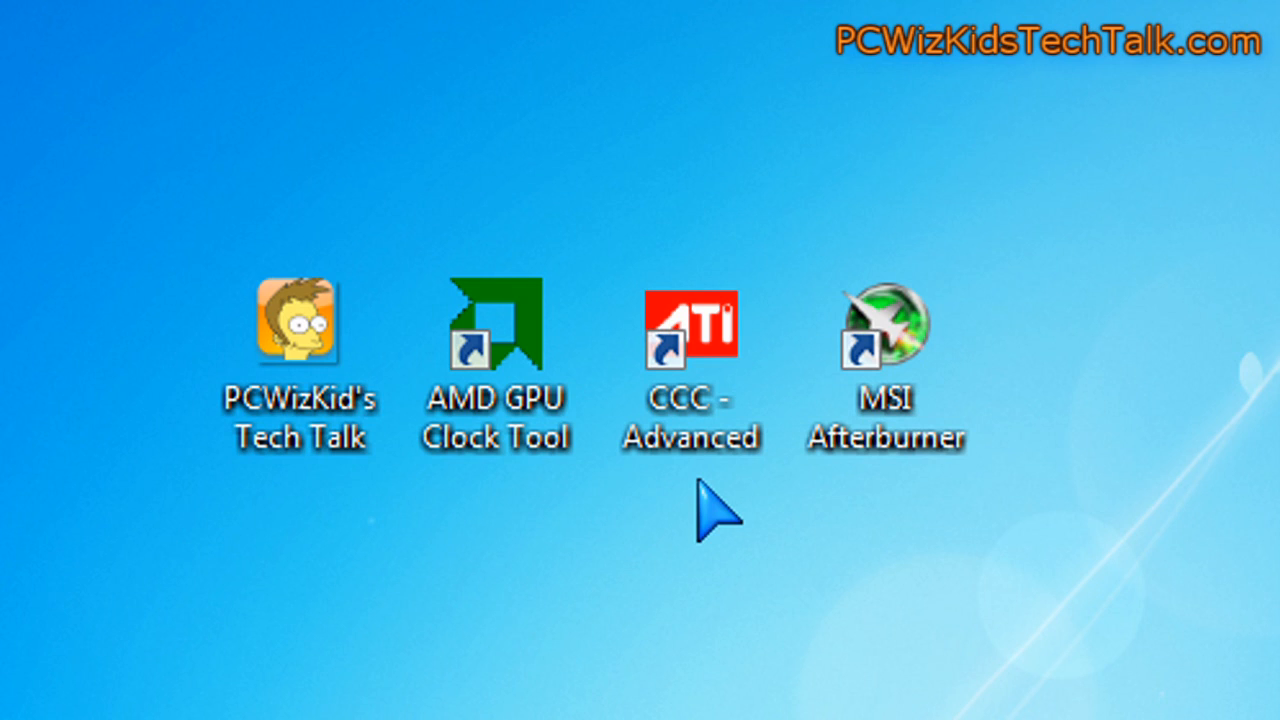